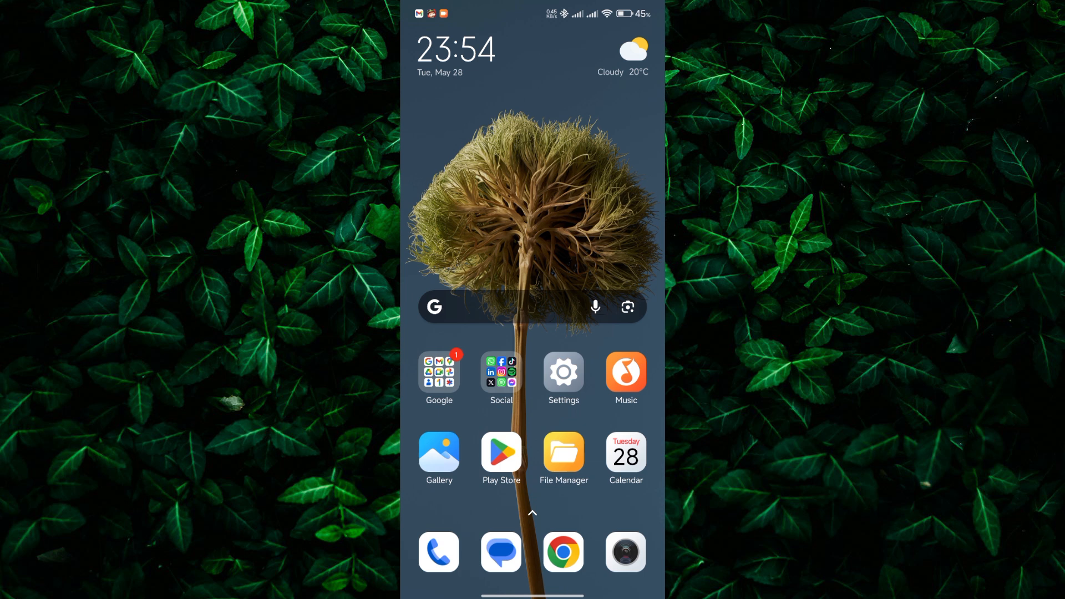
Launch Google Play Store and search for "android auto".
click(500, 452)
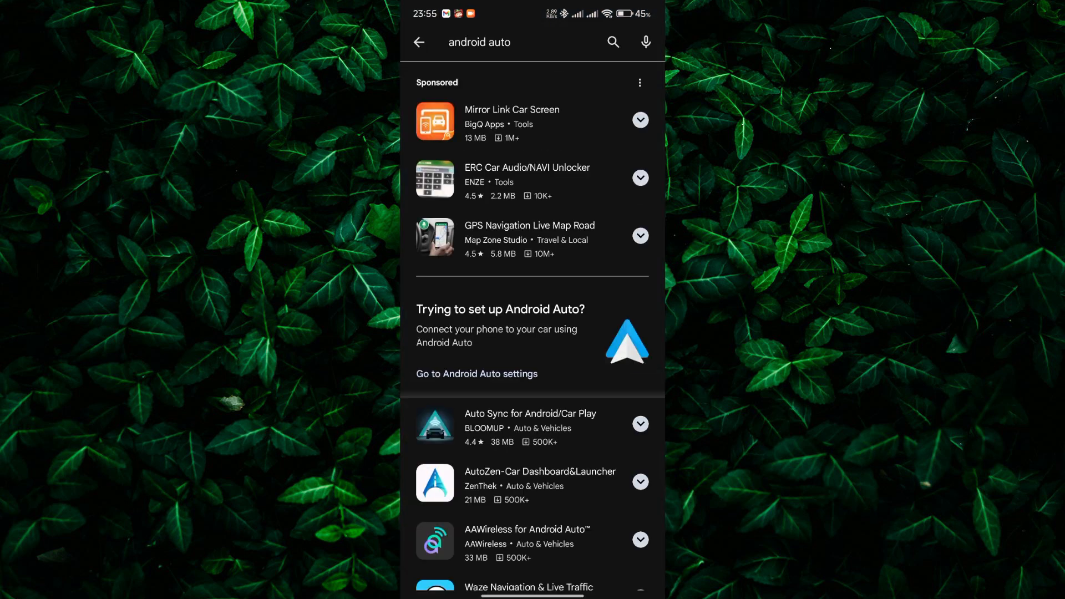
Go to Android Auto settings and scroll down to Customize launcher.
click(476, 373)
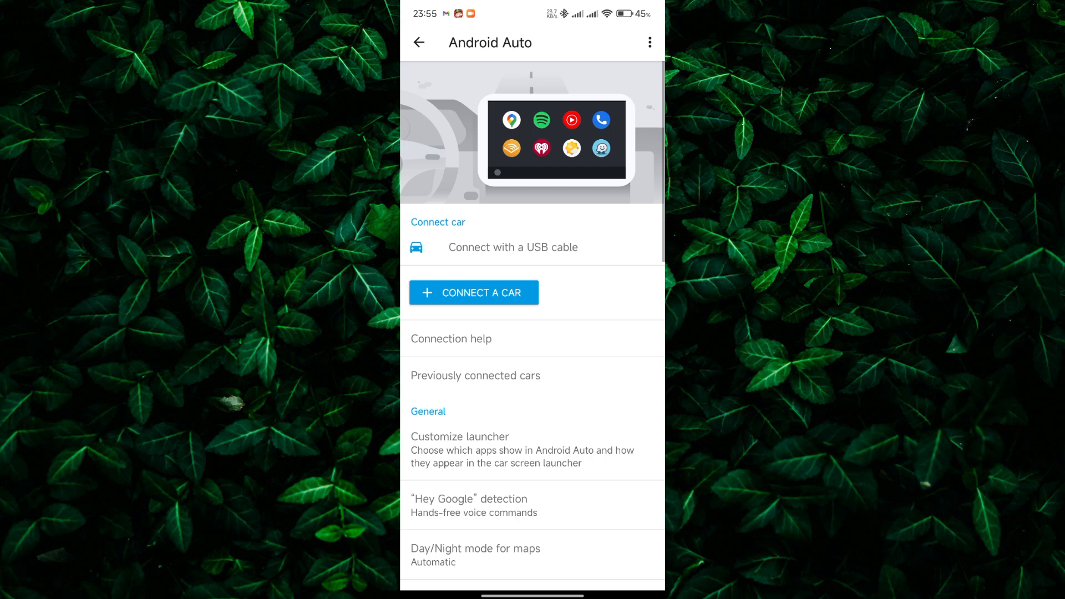
scroll(down, 3)
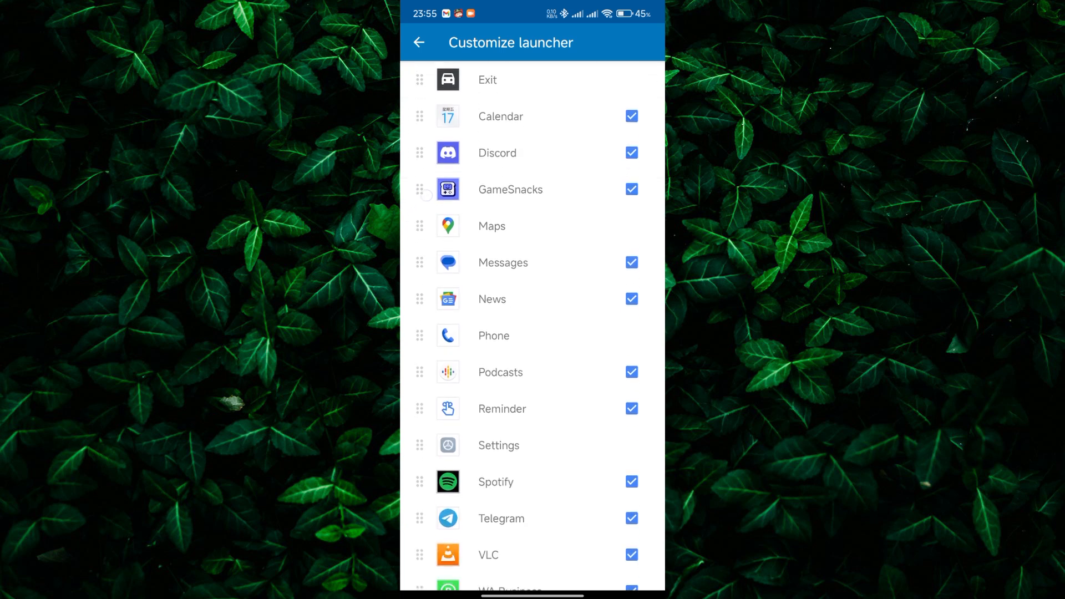
Browse the launcher app list, then go back to the main Android Auto settings.
scroll(down, 3)
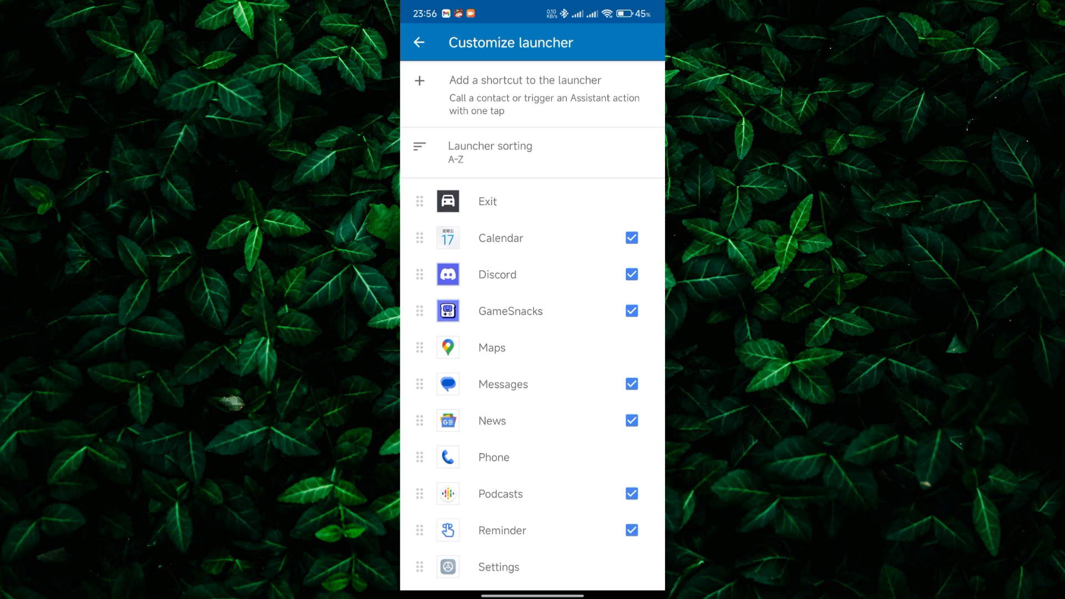
click(419, 42)
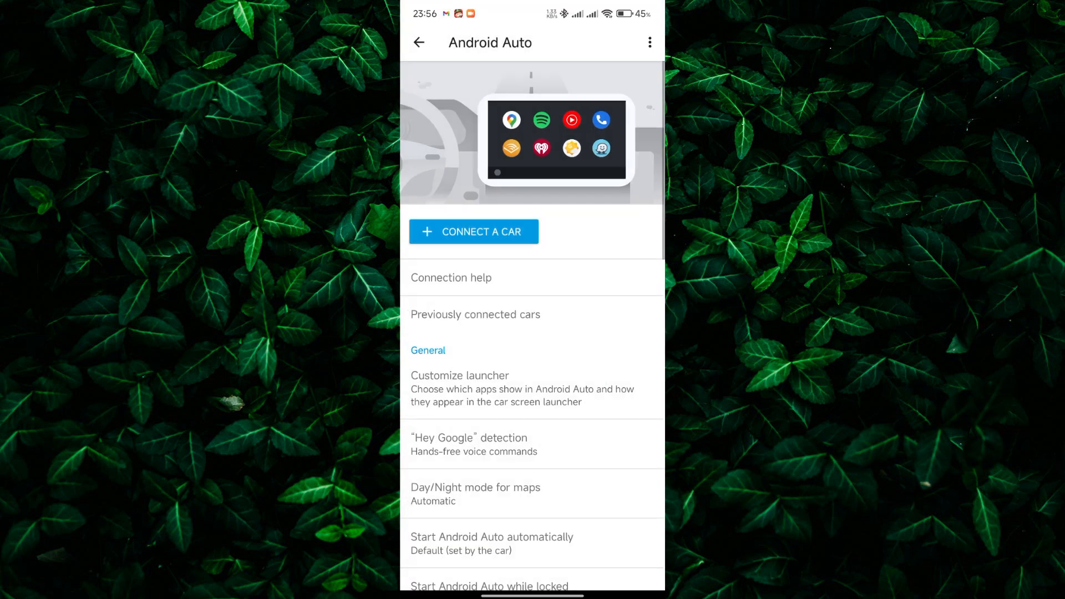